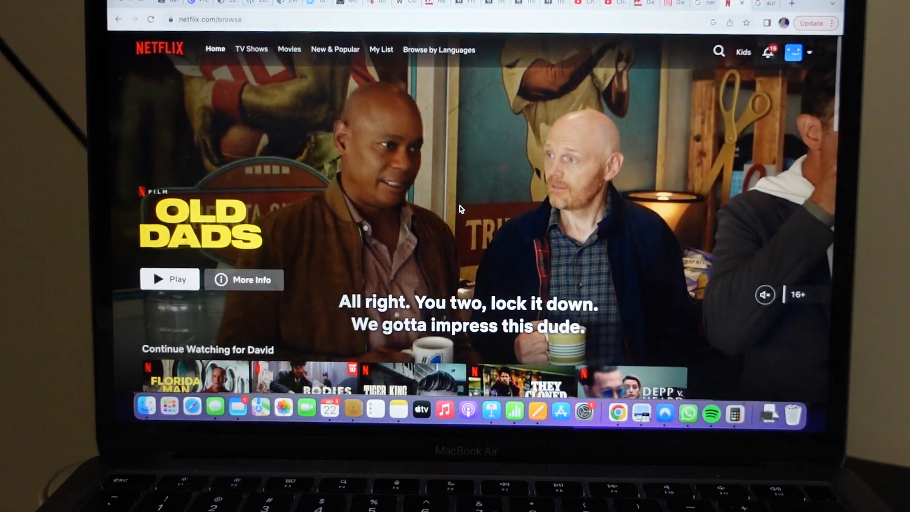
# - Bring up the account dropdown from the profile avatar on the Netflix home page
pyautogui.scroll(-3)
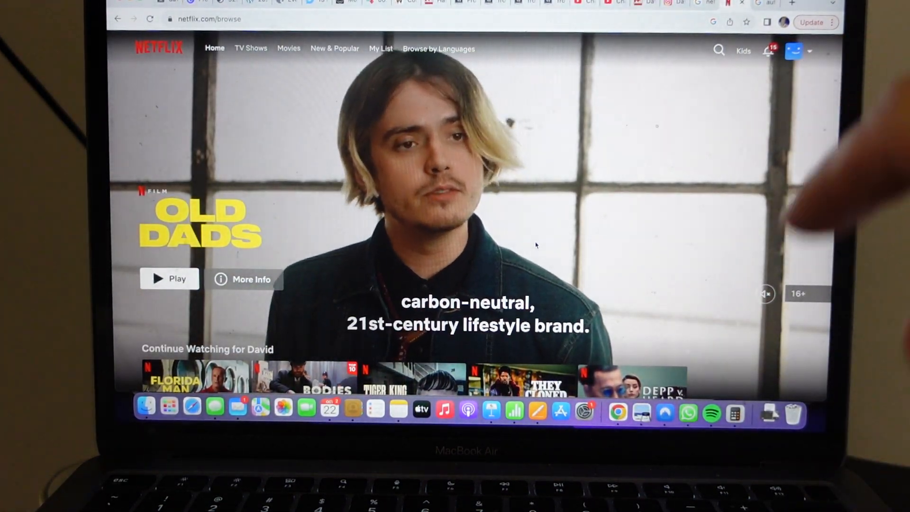
pyautogui.click(794, 51)
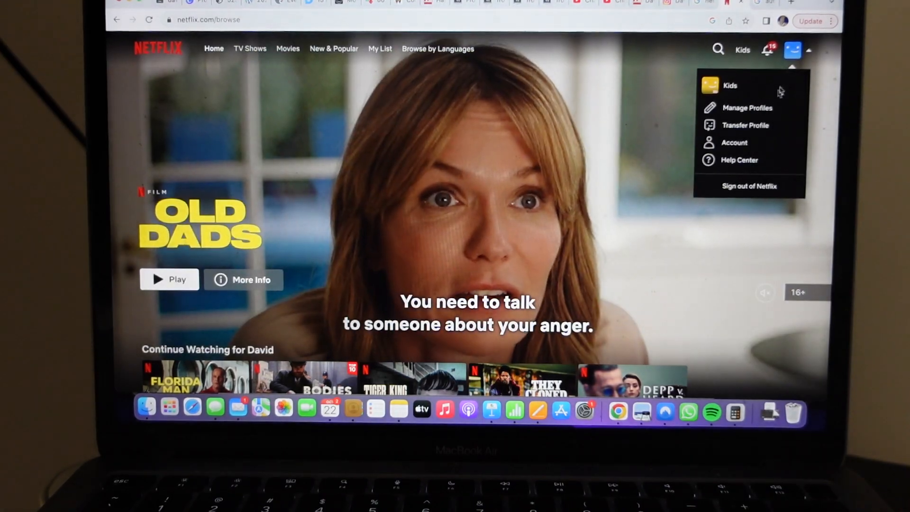
# - Go to Manage Profiles, listing the David and Kids profiles
pyautogui.click(748, 107)
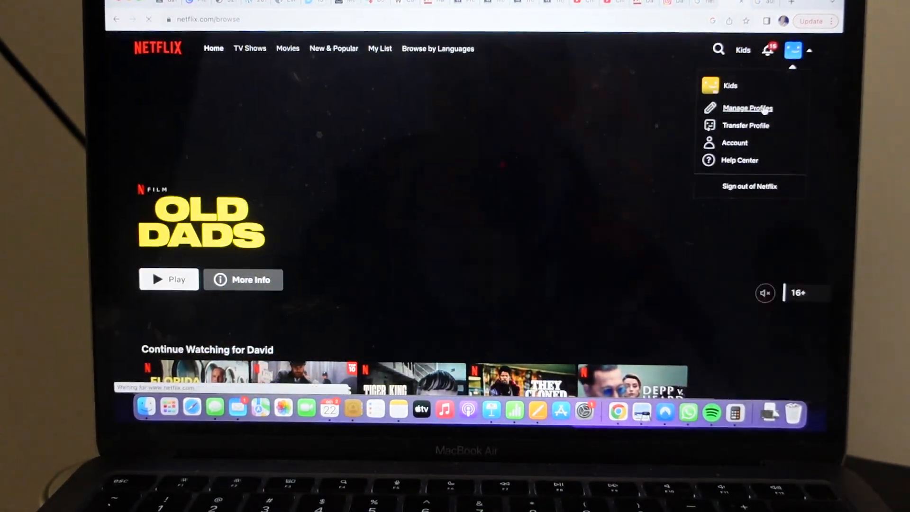
pyautogui.click(747, 107)
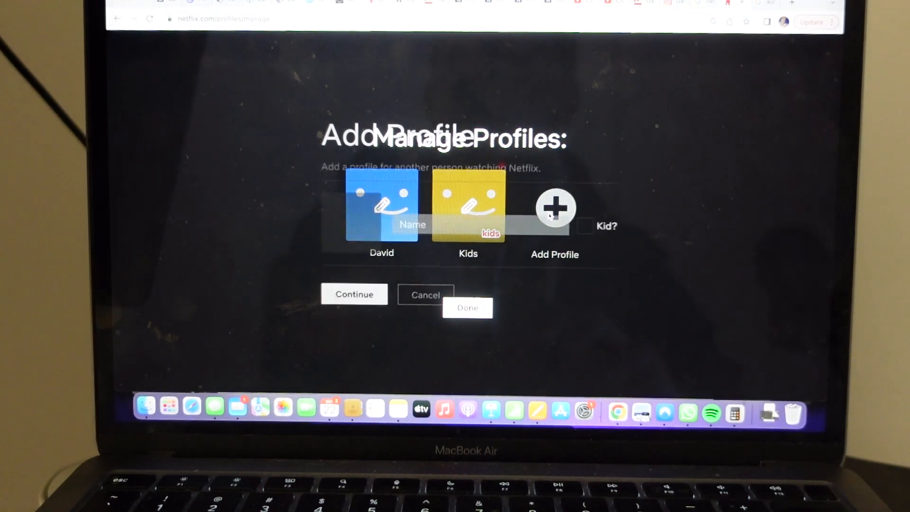
# - Create a new profile named 'hhh' and save it alongside David and Kids
pyautogui.click(555, 207)
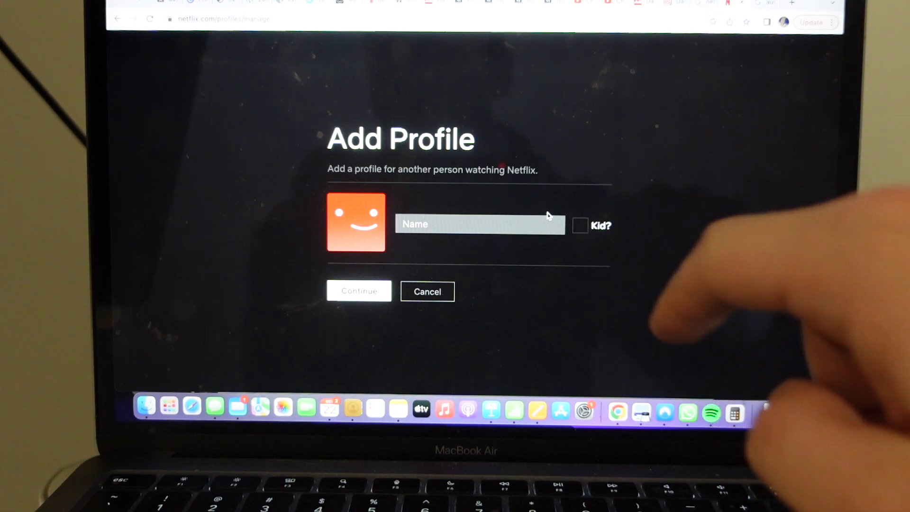
pyautogui.write('hhh')
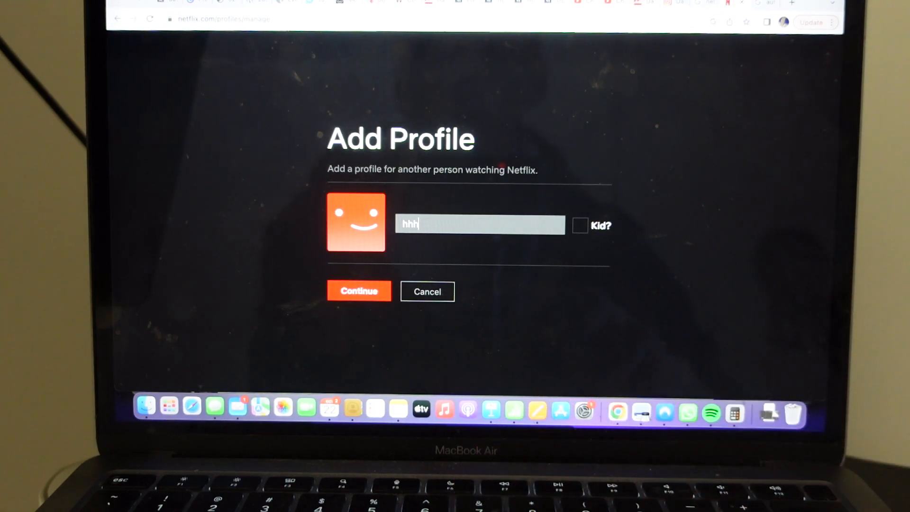
pyautogui.click(358, 290)
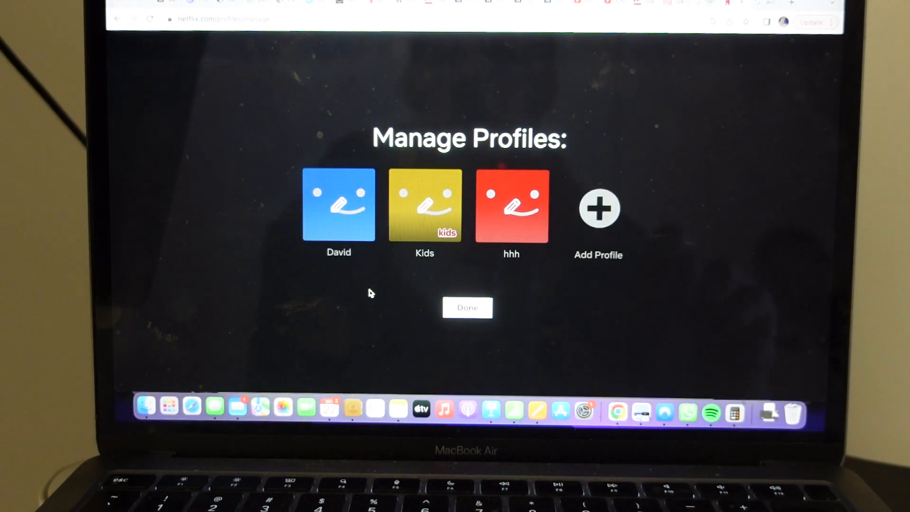
pyautogui.moveTo(511, 206)
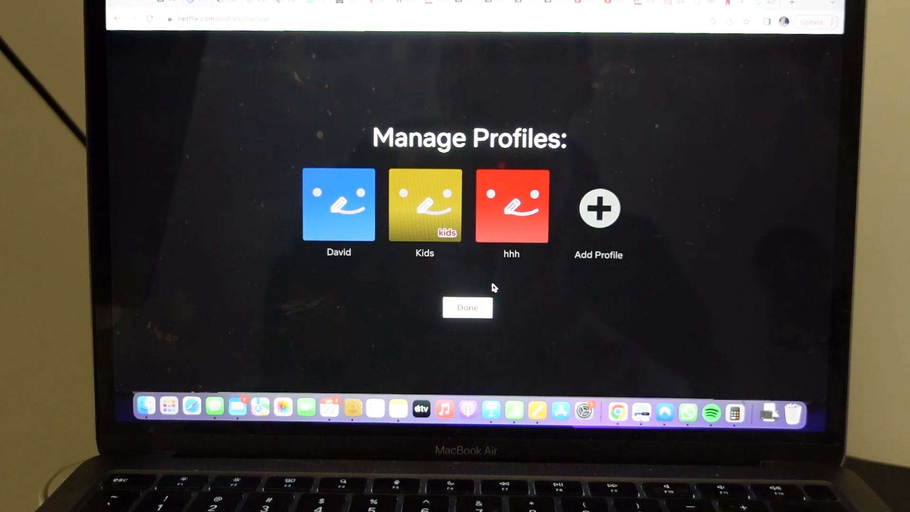
pyautogui.moveTo(467, 307)
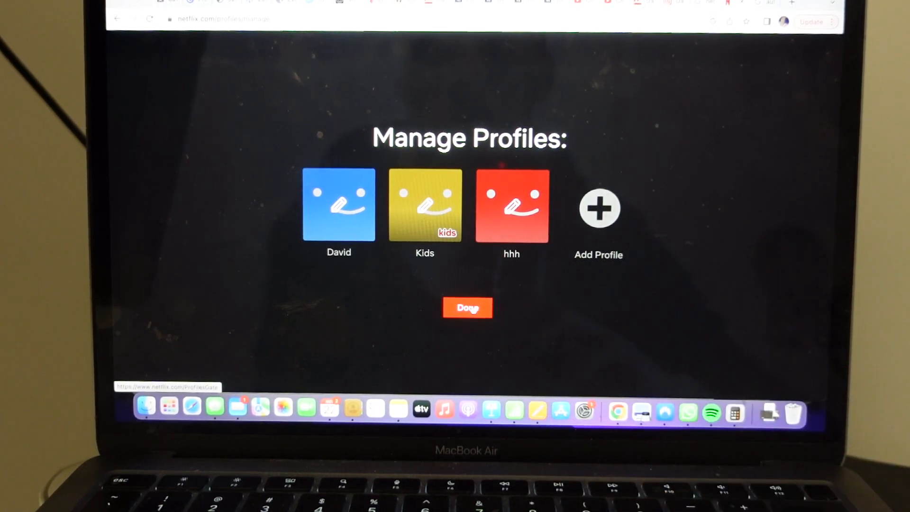
# - Finish managing profiles via Done, returning to Who's watching with David, Kids and hhh
pyautogui.click(468, 307)
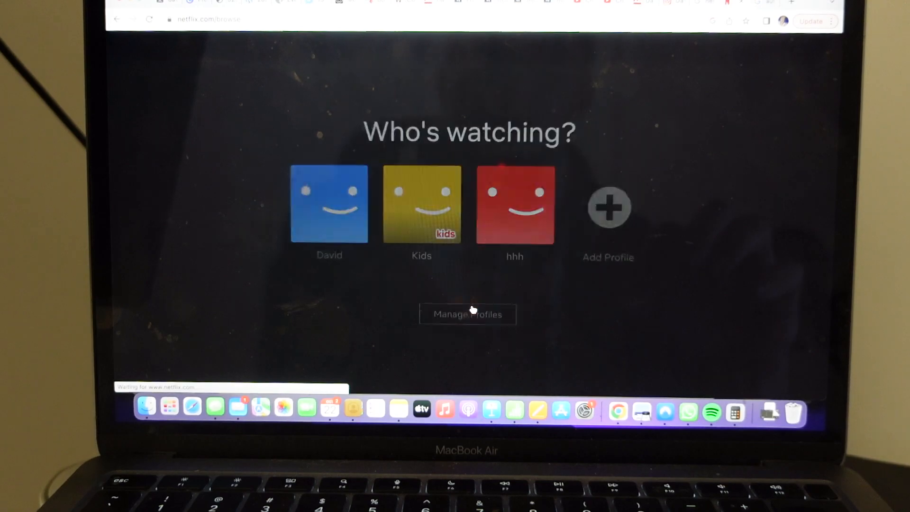